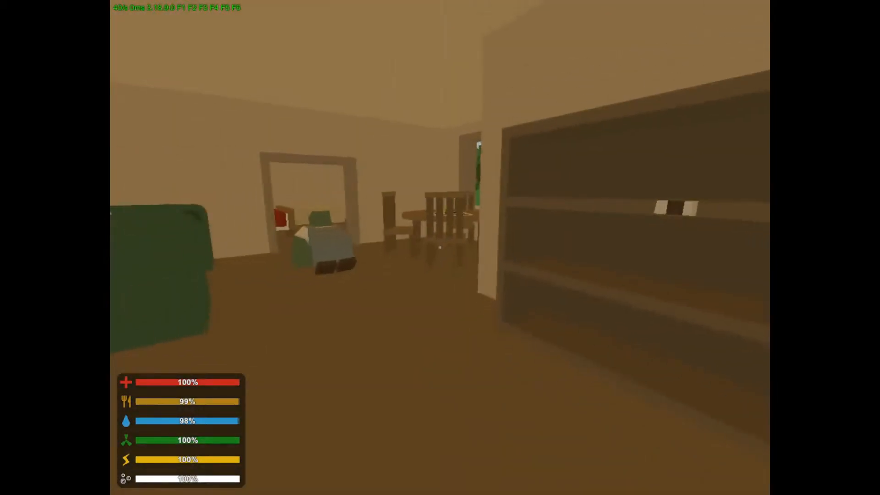
{"action": "mouse_move", "coordinate": [440, 247]}
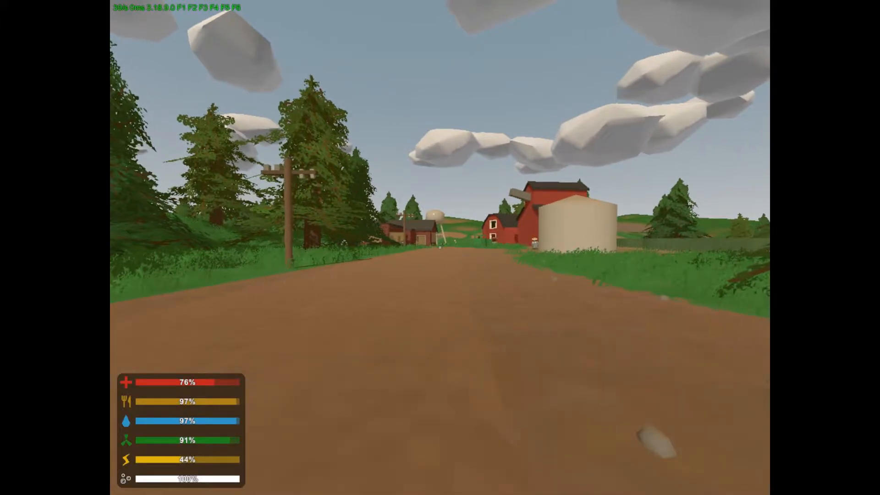
{"action": "key", "text": "m"}
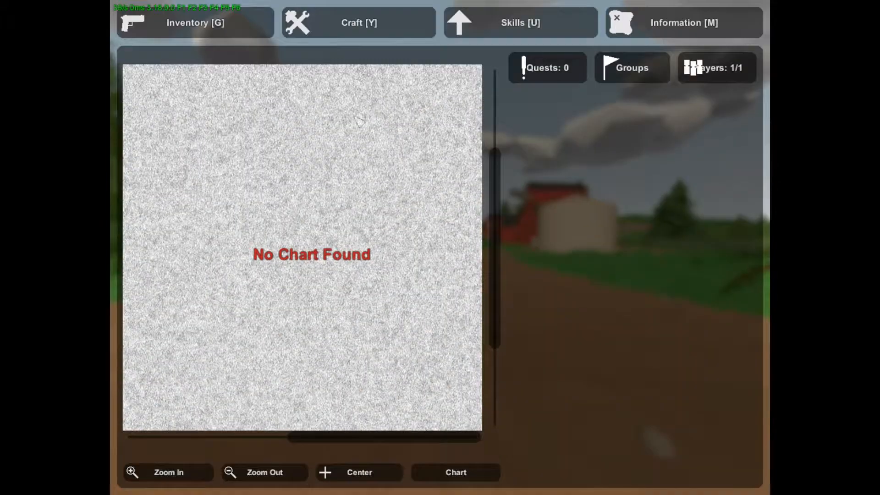
{"action": "left_click", "coordinate": [195, 22]}
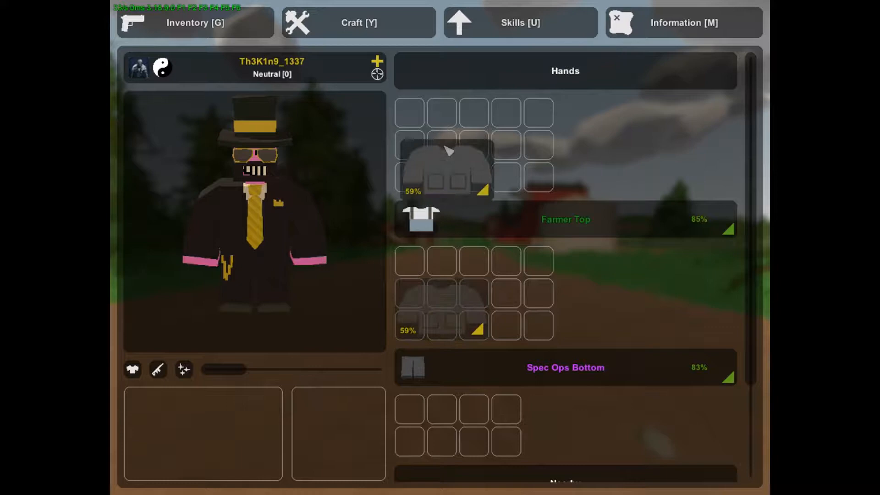
{"action": "key", "text": "g"}
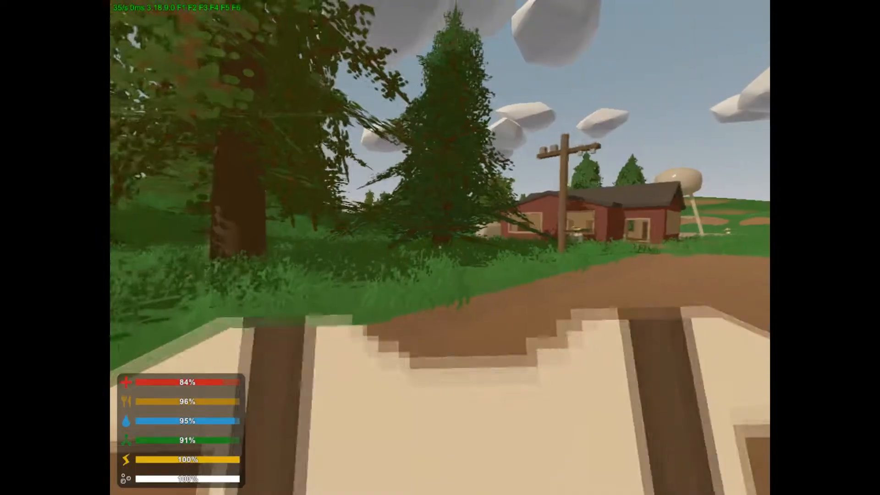
{"action": "mouse_move", "coordinate": [440, 248]}
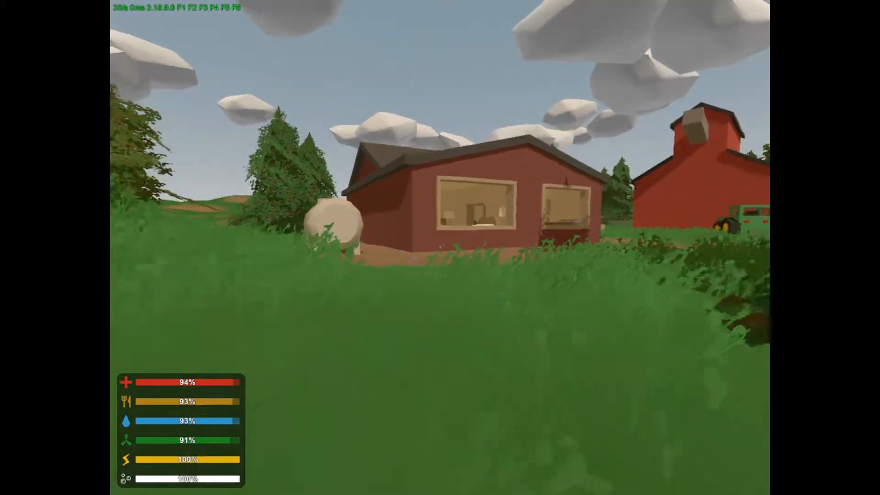
{"action": "mouse_move", "coordinate": [440, 247]}
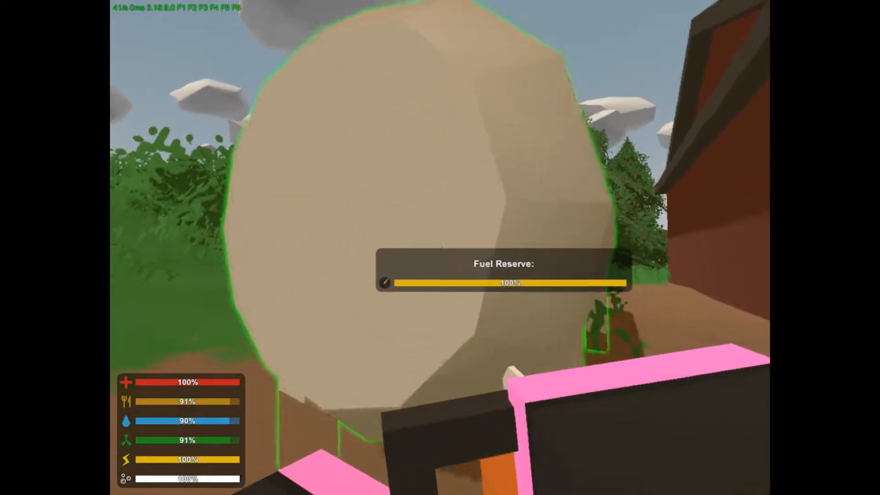
Spot the Compound Bow on the farmhouse nightstand; pickup fails with Missing Space
{"action": "key", "text": "g"}
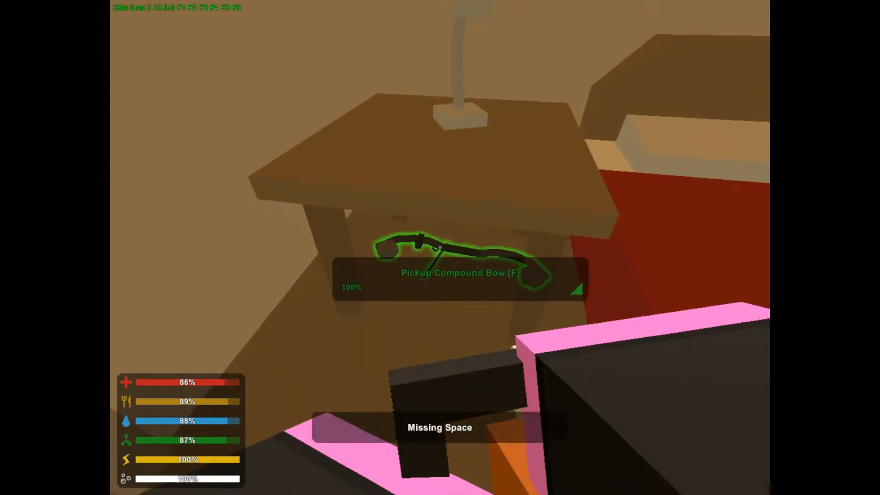
Free up space and store the Compound Bow in the Farmer Top
{"action": "key", "text": "g"}
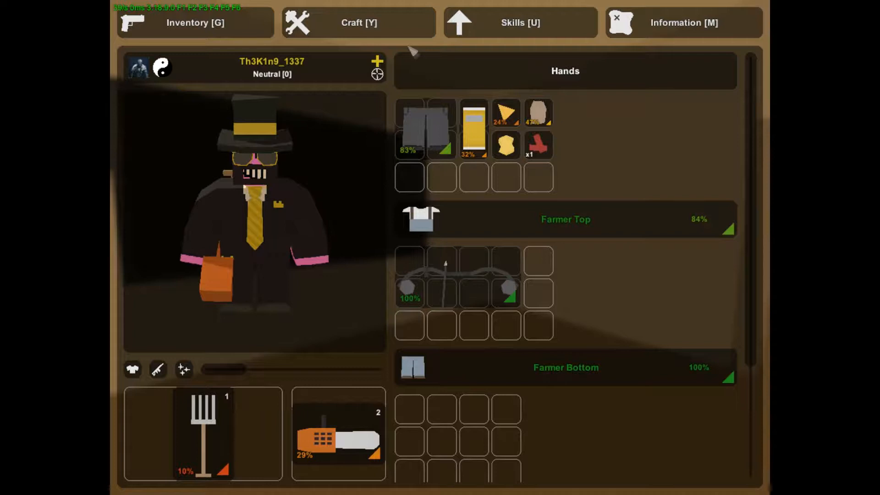
Browse the crafting blueprints across several categories for the carried items
{"action": "left_click", "coordinate": [357, 23]}
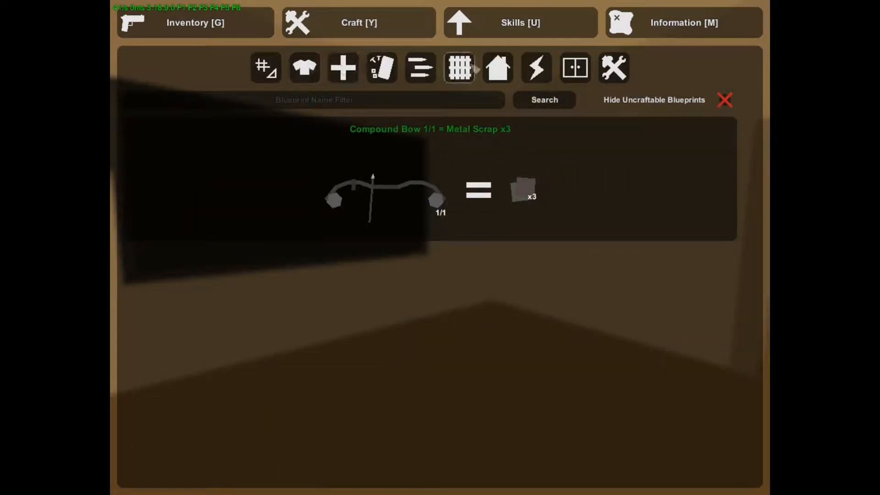
{"action": "left_click", "coordinate": [496, 67]}
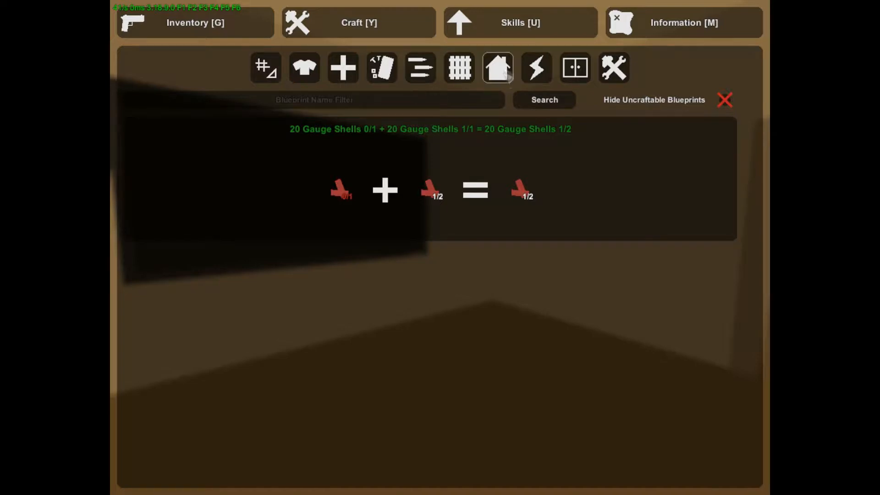
{"action": "left_click", "coordinate": [342, 68]}
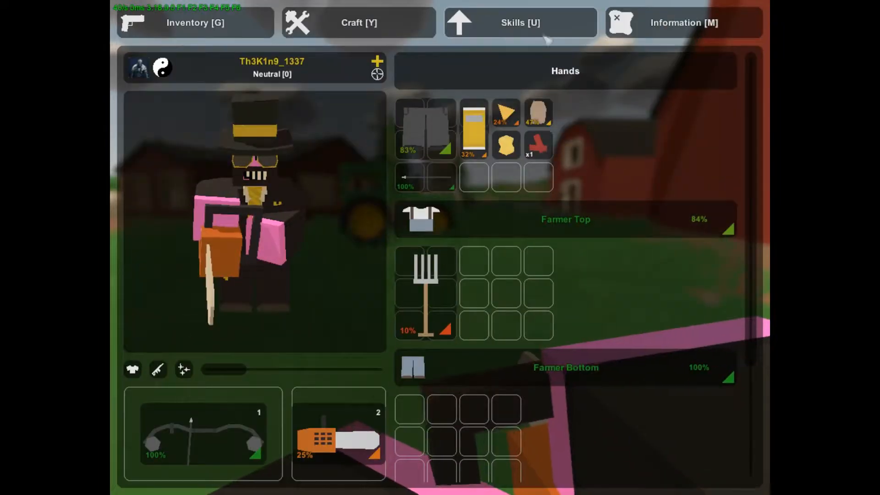
View the survival skills category: Healing, Crafting, Outdoors and Cooking
{"action": "left_click", "coordinate": [519, 22]}
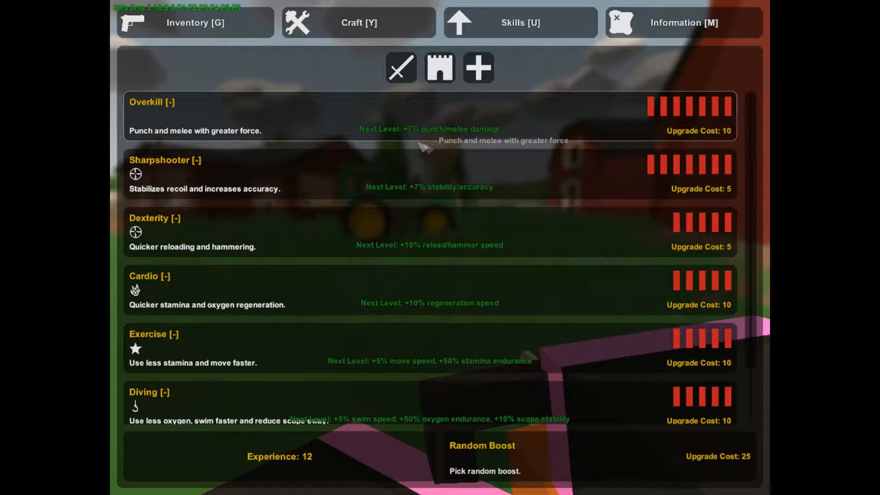
{"action": "mouse_move", "coordinate": [387, 209]}
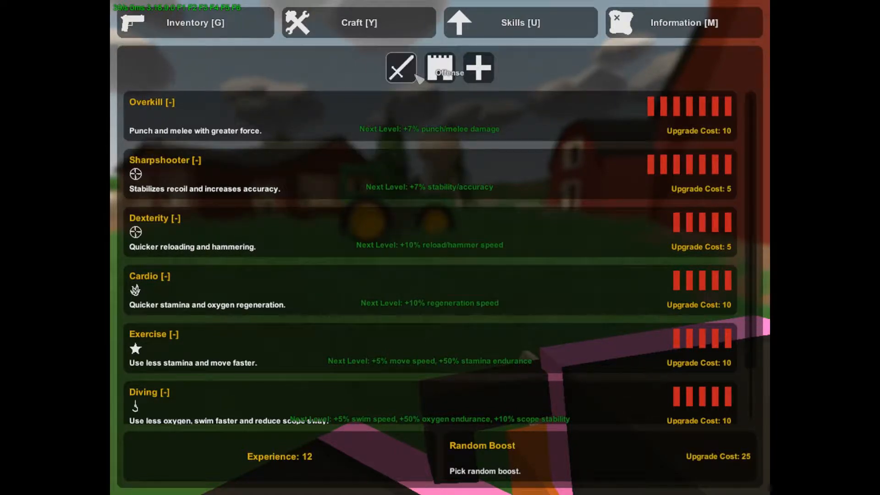
{"action": "left_click", "coordinate": [440, 67]}
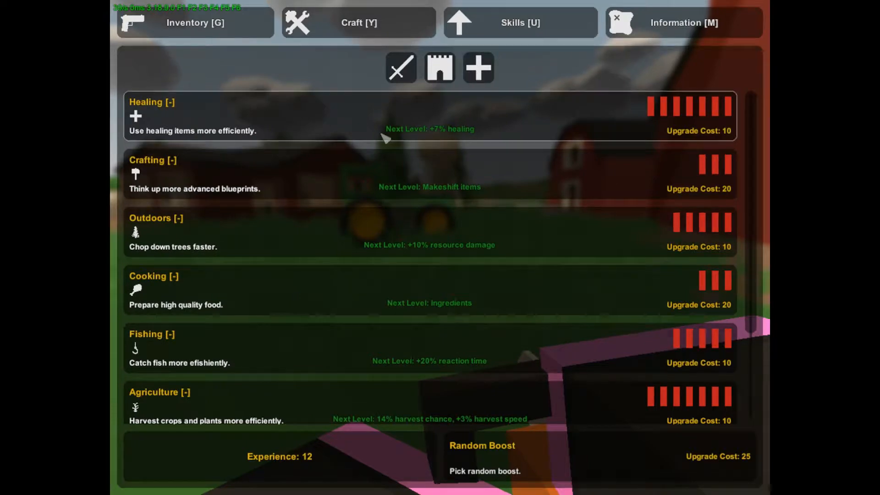
{"action": "mouse_move", "coordinate": [384, 164]}
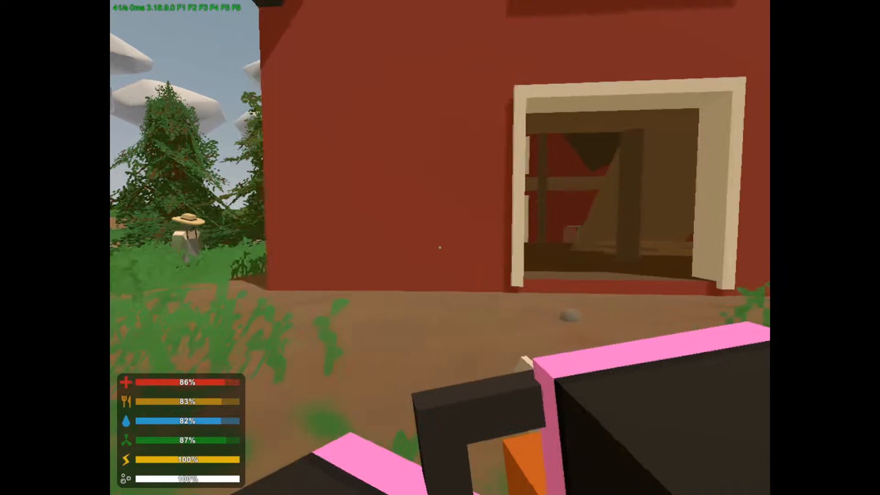
{"action": "mouse_move", "coordinate": [440, 248]}
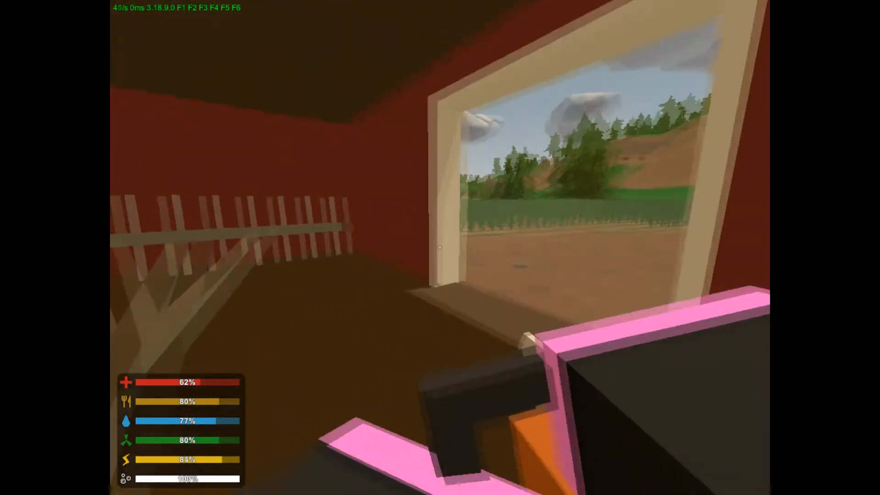
{"action": "mouse_move", "coordinate": [439, 247]}
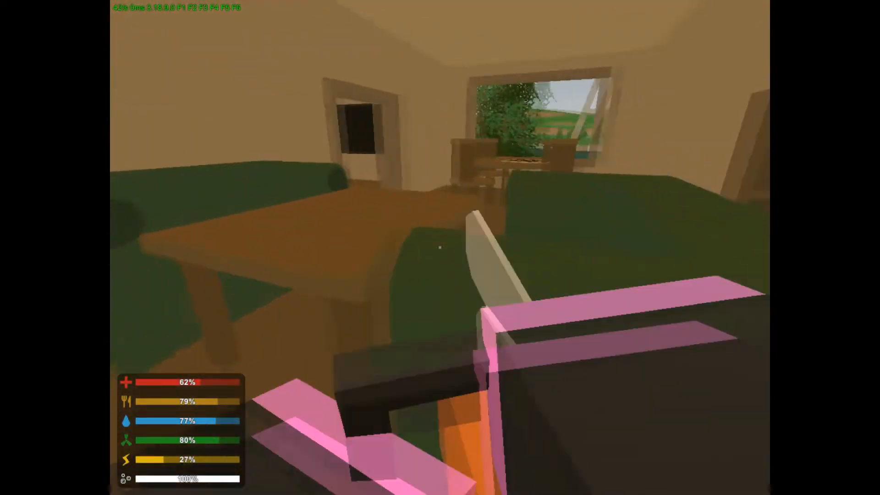
Search the farmhouse living room and head outside, dropping to 48% health
{"action": "key", "text": "u"}
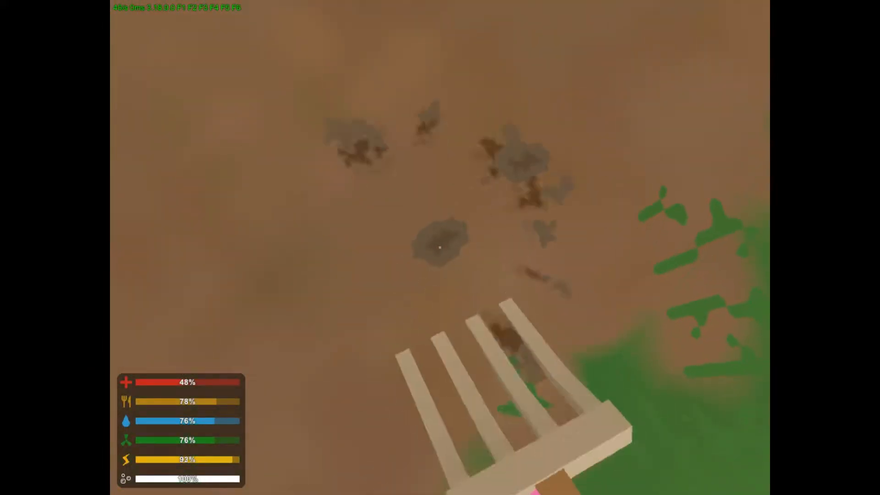
{"action": "key", "text": "g"}
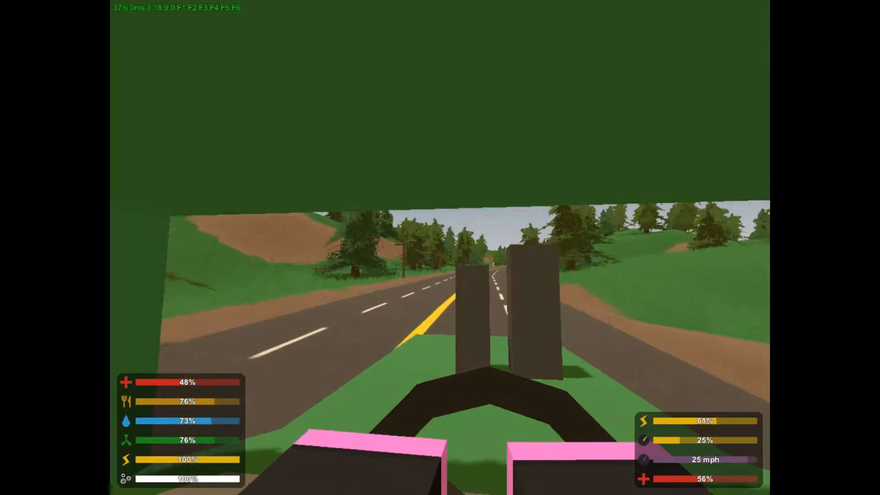
Drive the green vehicle down the paved forest highway
{"action": "key", "text": "w"}
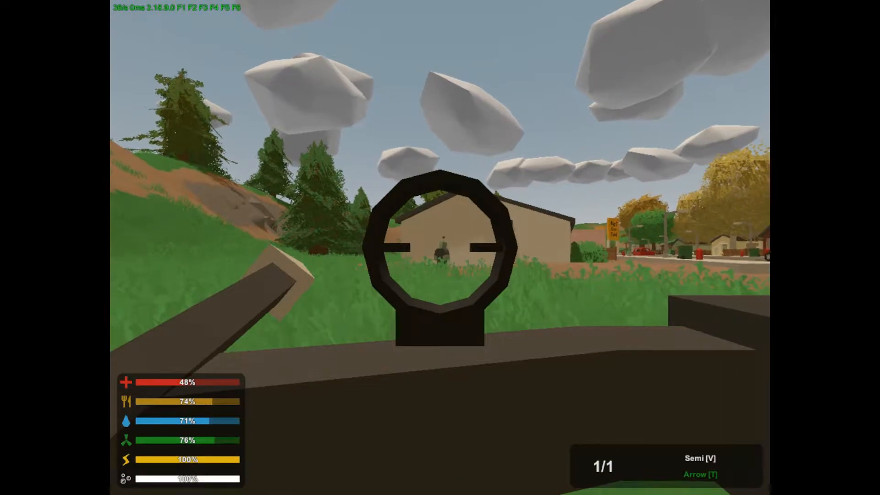
Shoot the zombie by the tan house with the bow and approach its body
{"action": "left_click", "coordinate": [439, 247]}
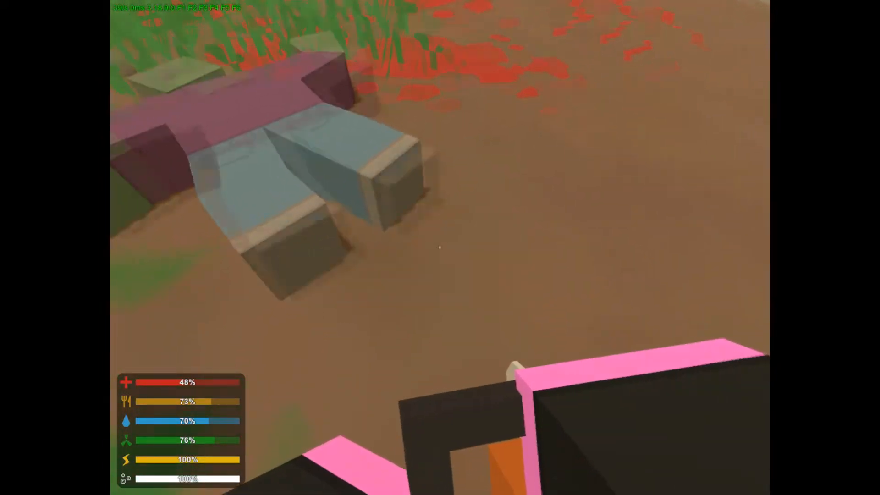
{"action": "key", "text": "m"}
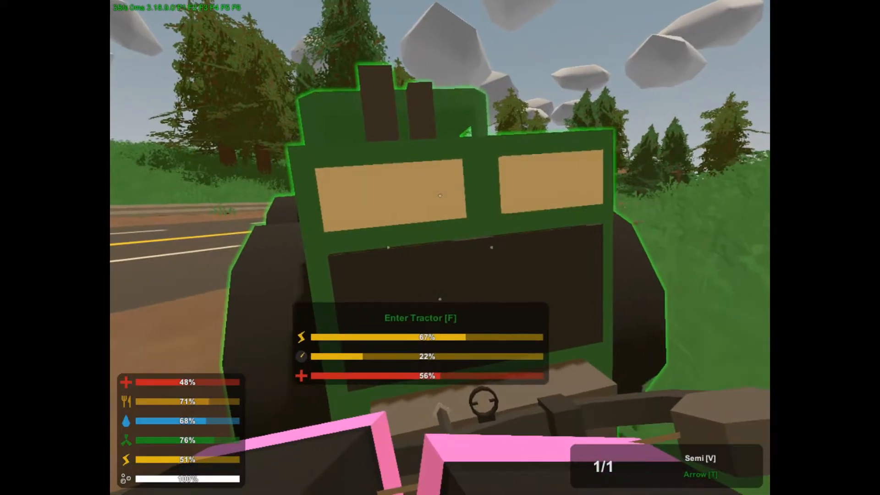
Return to the green tractor and view the inventory with bow and chainsaw
{"action": "key", "text": "f"}
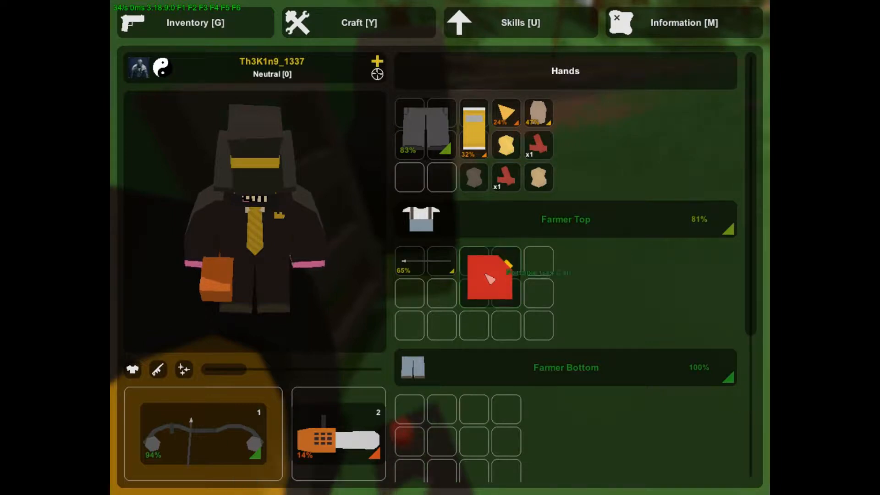
{"action": "left_click_drag", "start_coordinate": [490, 278], "coordinate": [367, 415]}
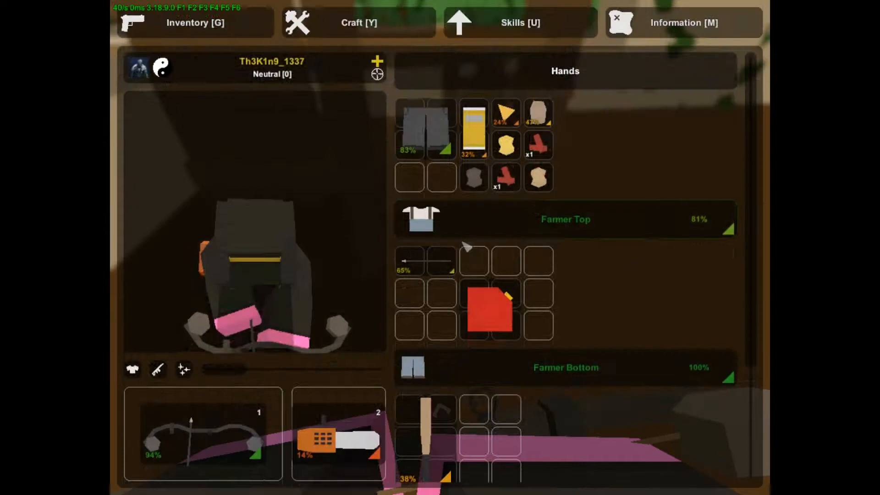
Choose Repair on the 14% chainsaw, then enter the house
{"action": "key", "text": "g"}
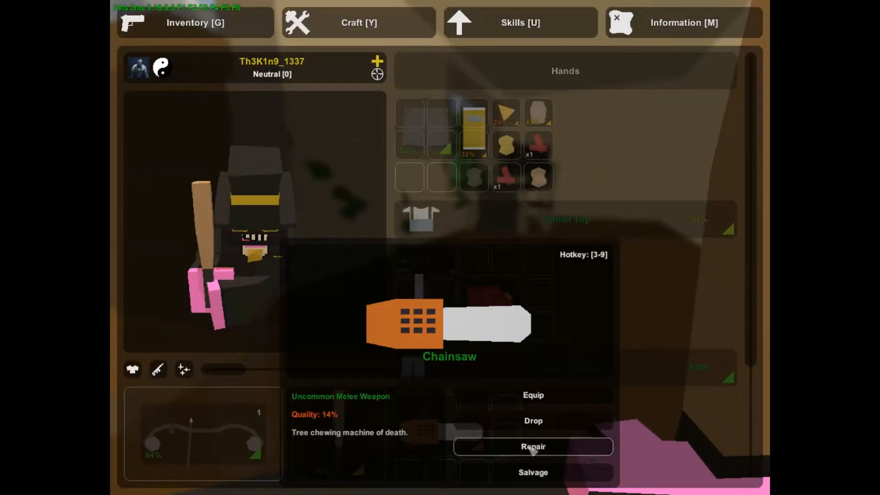
{"action": "left_click", "coordinate": [532, 446]}
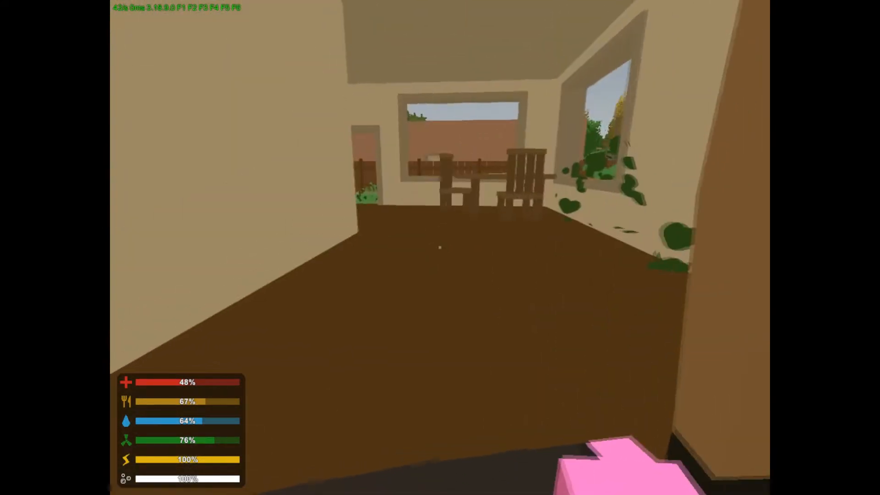
{"action": "mouse_move", "coordinate": [440, 248]}
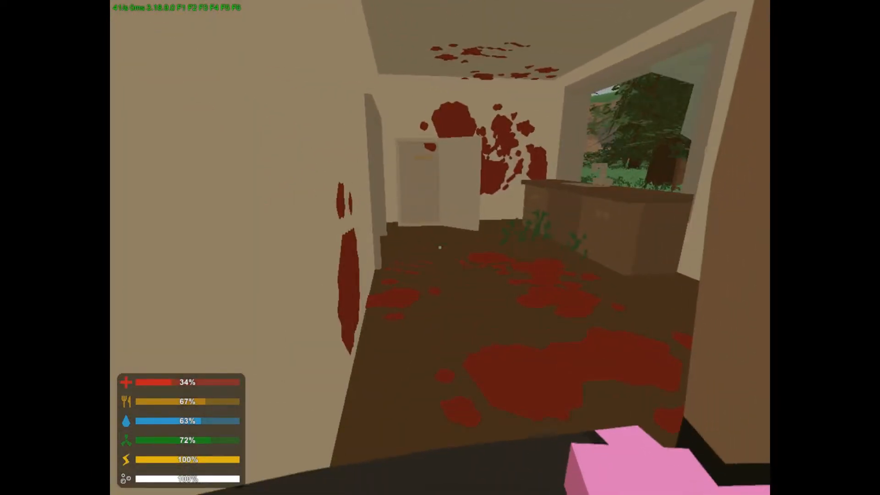
Search the bloody hallway and bedroom by the bathtub, ending at 34% health
{"action": "key", "text": "u"}
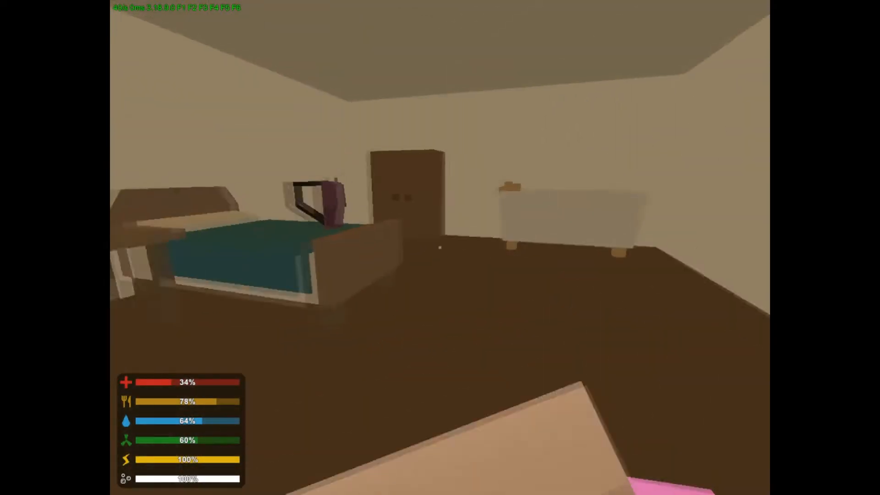
{"action": "mouse_move", "coordinate": [440, 247]}
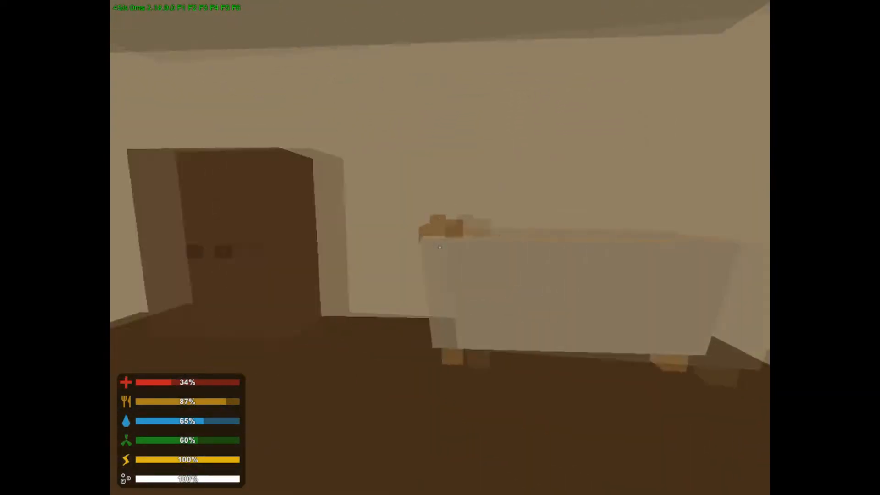
{"action": "key", "text": "g"}
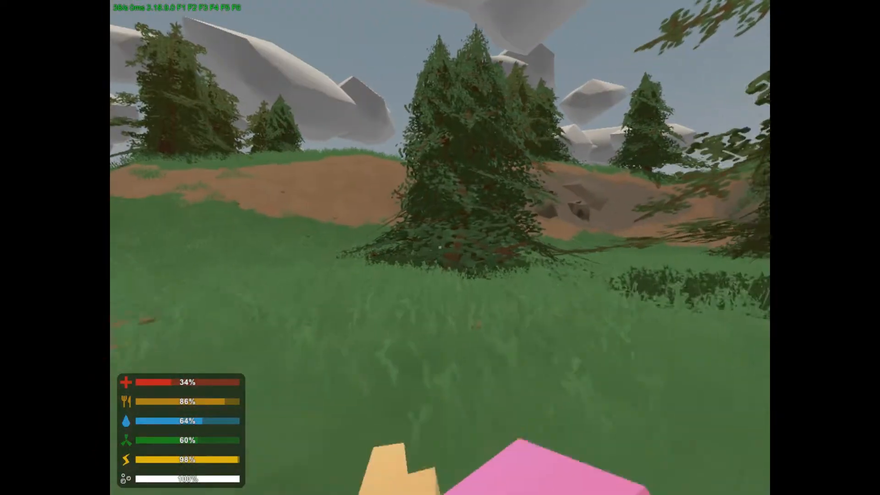
{"action": "mouse_move", "coordinate": [440, 248]}
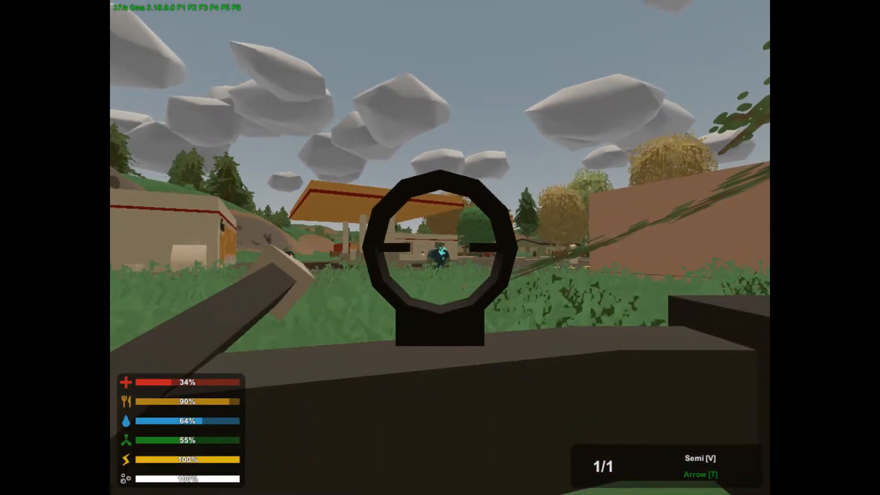
Fire the bow at the zombie crossing the gas station forecourt
{"action": "left_click", "coordinate": [440, 247]}
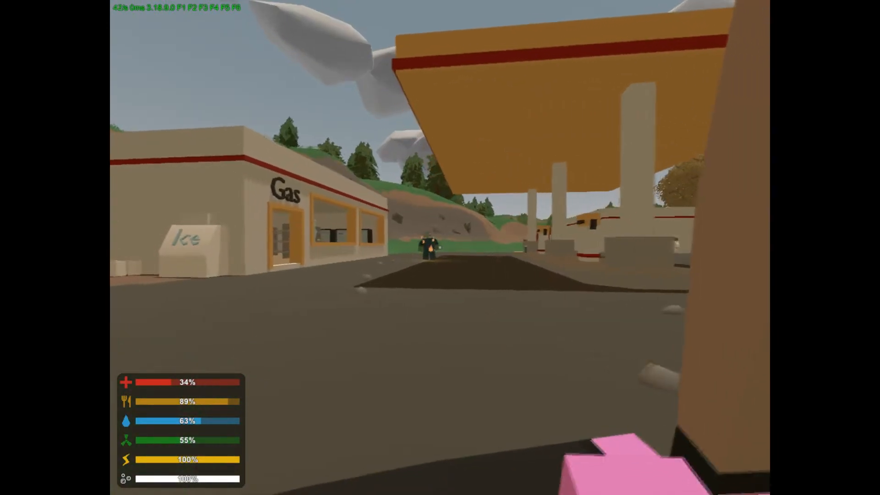
{"action": "mouse_move", "coordinate": [440, 248]}
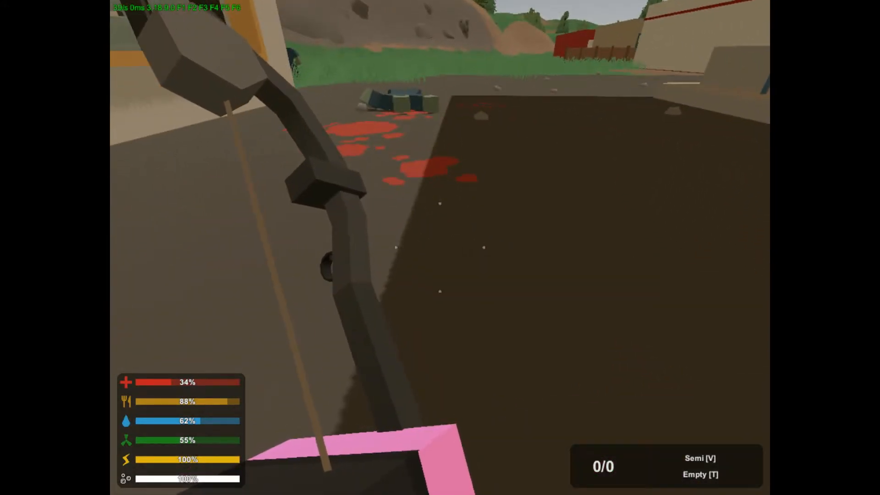
Pick up the item on the gas station shop floor
{"action": "key", "text": "t"}
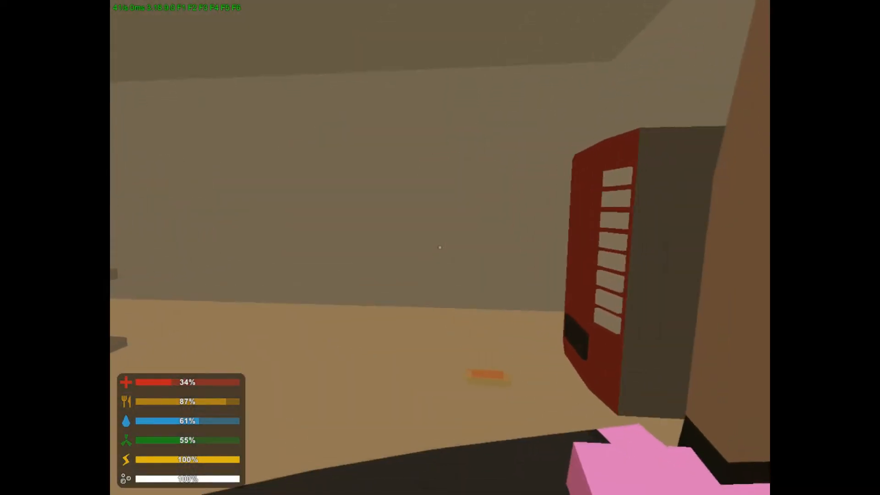
{"action": "key", "text": "g"}
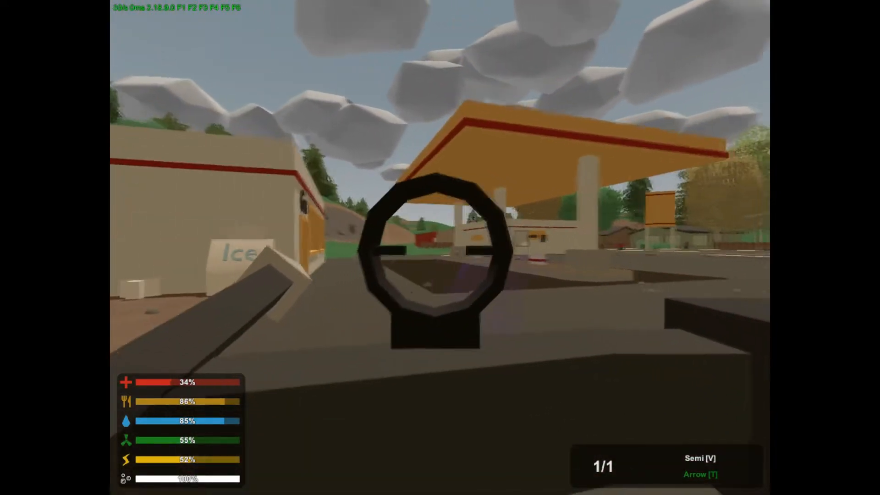
Shoot arrows at the zombie in front of the tan building
{"action": "left_click", "coordinate": [440, 247]}
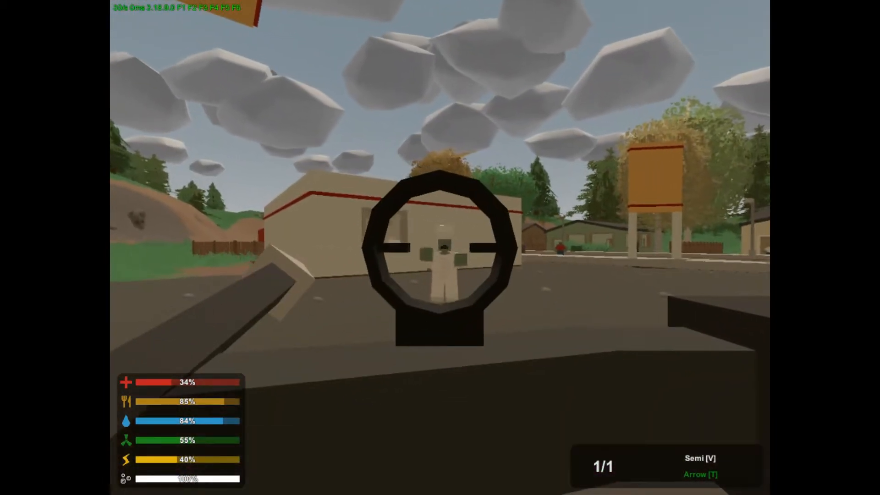
{"action": "left_click", "coordinate": [440, 247]}
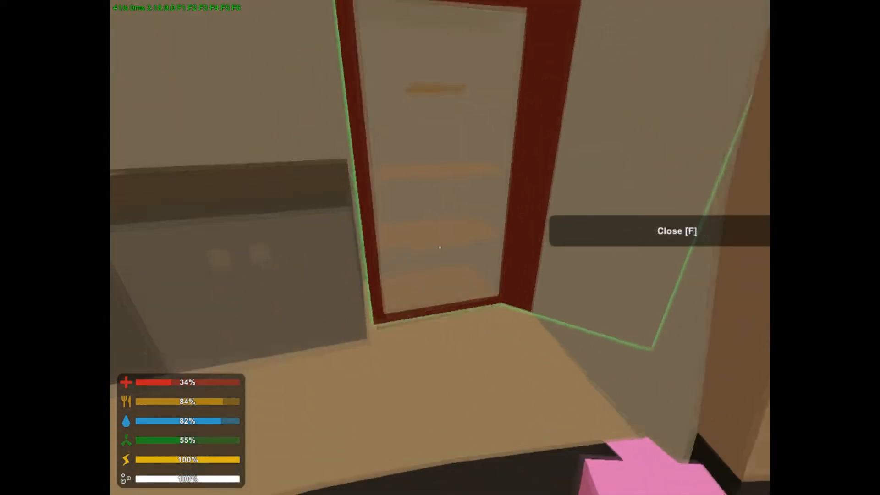
{"action": "mouse_move", "coordinate": [440, 248]}
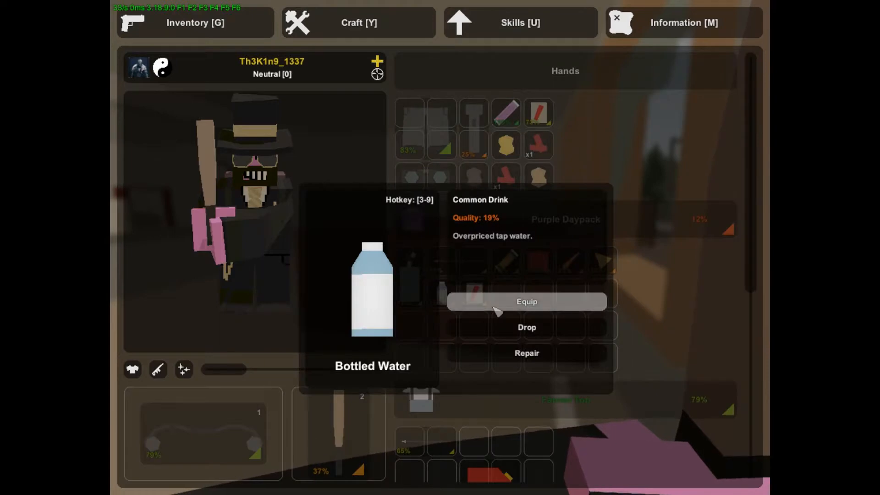
Consume the Bottled Water, Apple Juice and Cheese from the backpack
{"action": "left_click", "coordinate": [525, 301]}
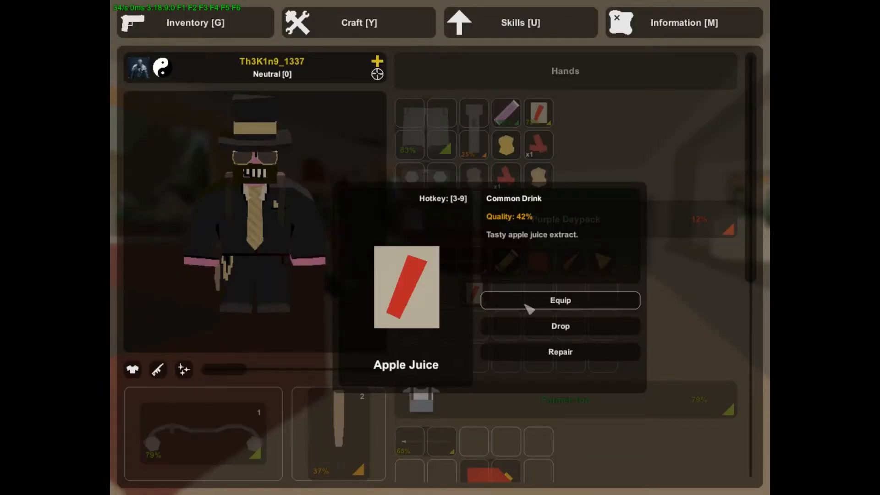
{"action": "left_click", "coordinate": [559, 300]}
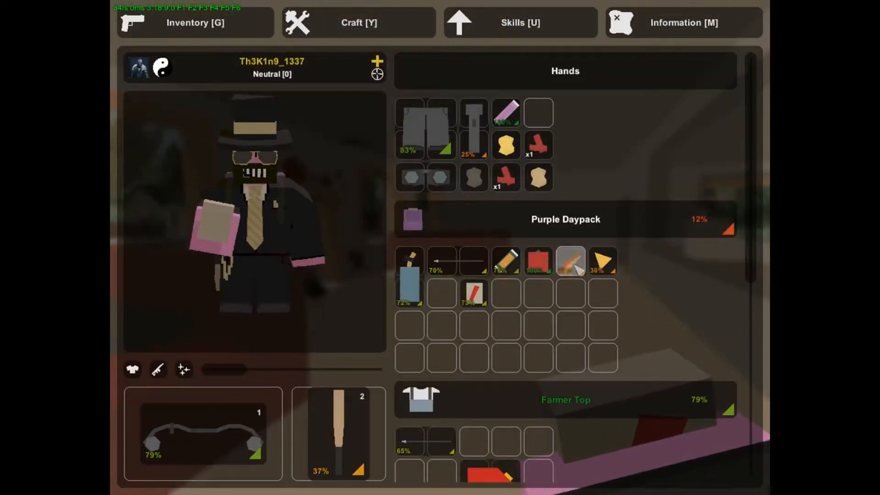
{"action": "mouse_move", "coordinate": [570, 261]}
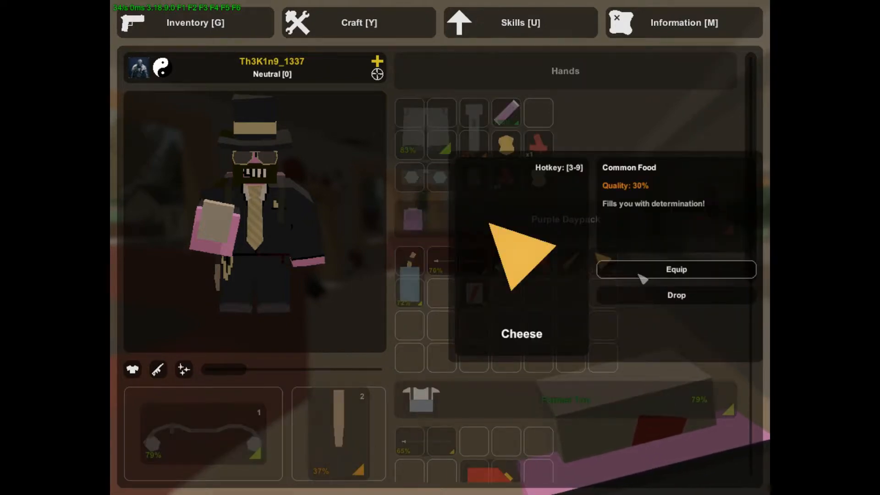
{"action": "left_click", "coordinate": [675, 269]}
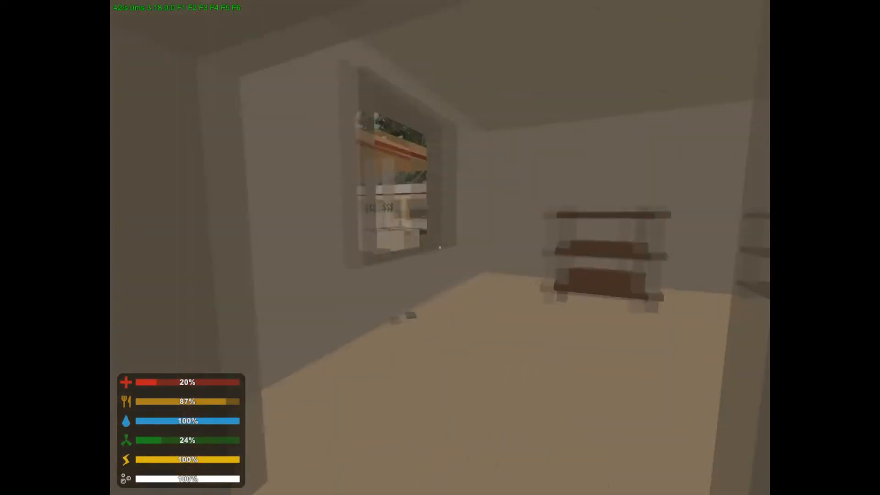
Close the inventory to return to the game view
{"action": "key", "text": "g"}
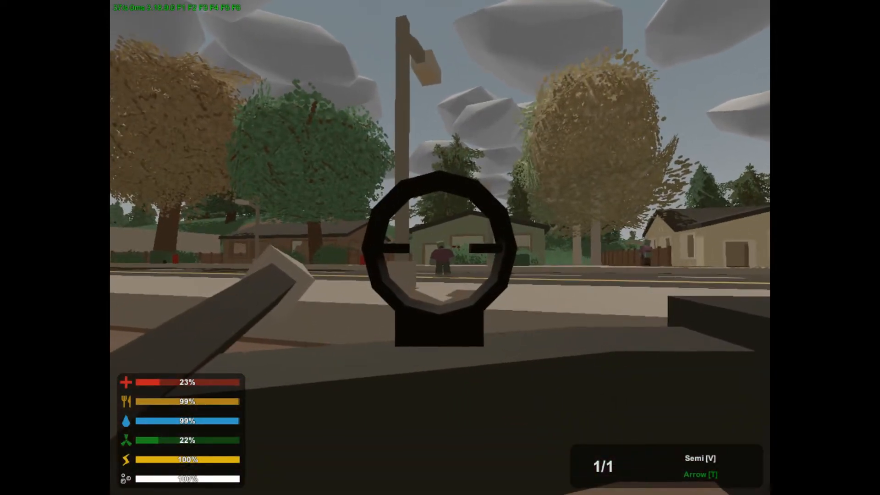
Shoot the zombies across the street, by the wooden fence and on the driveway
{"action": "left_click", "coordinate": [440, 247]}
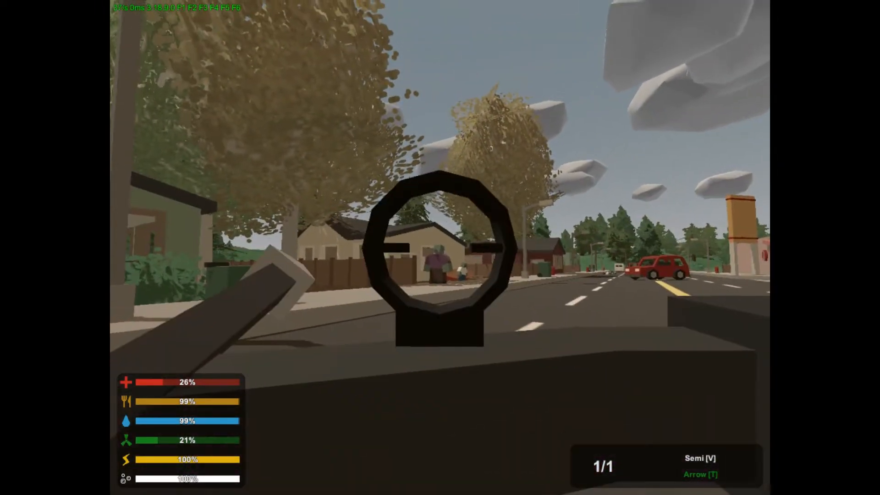
{"action": "left_click", "coordinate": [440, 247]}
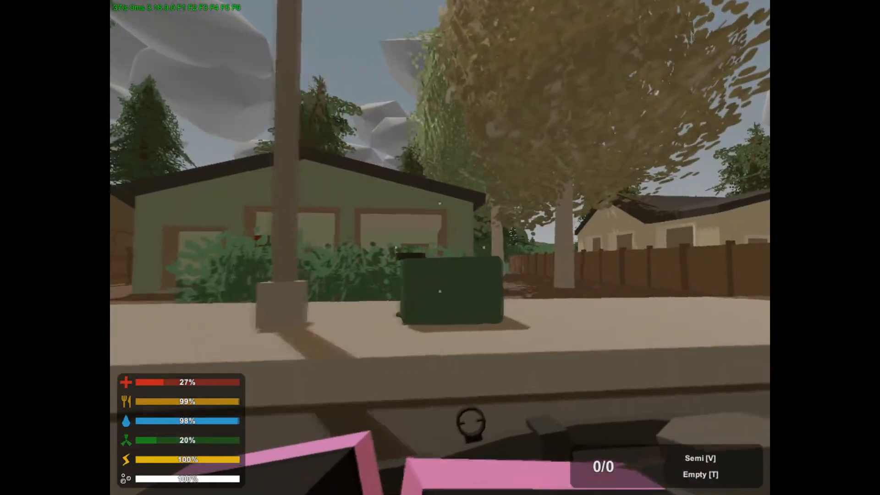
{"action": "mouse_move", "coordinate": [440, 247]}
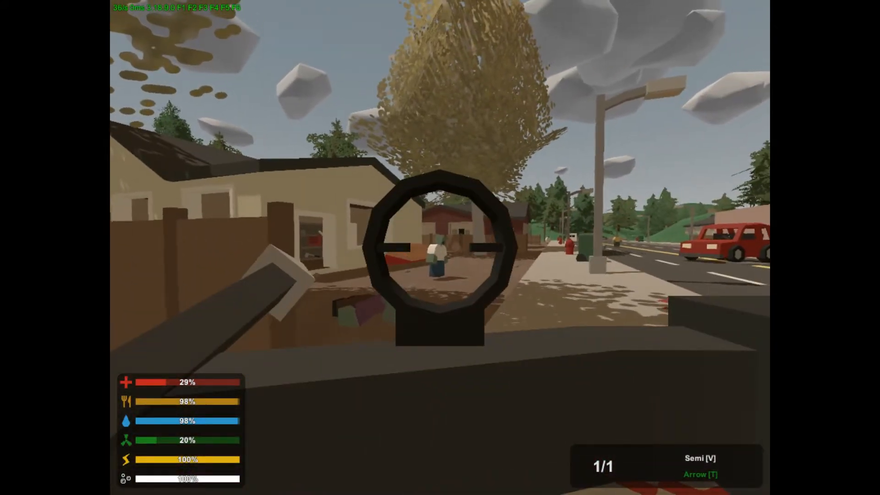
{"action": "left_click", "coordinate": [440, 247]}
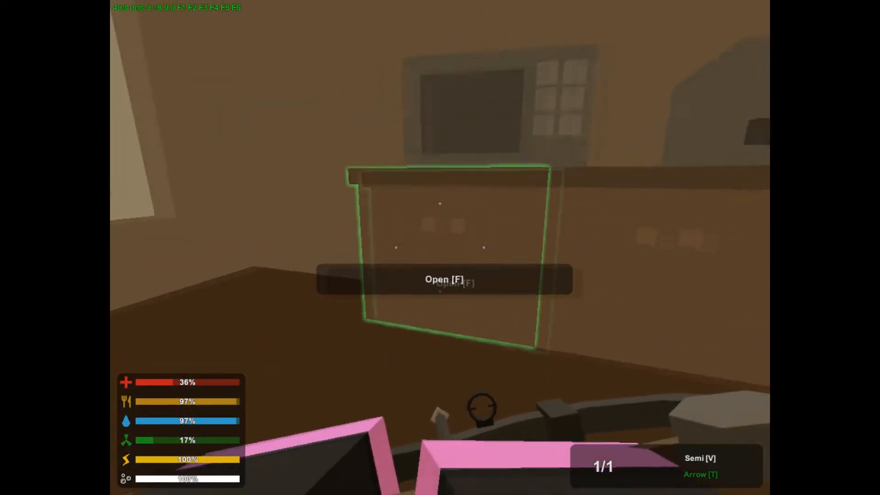
Search the kitchen cabinet, then shoot the zombie walking down the main street
{"action": "key", "text": "f"}
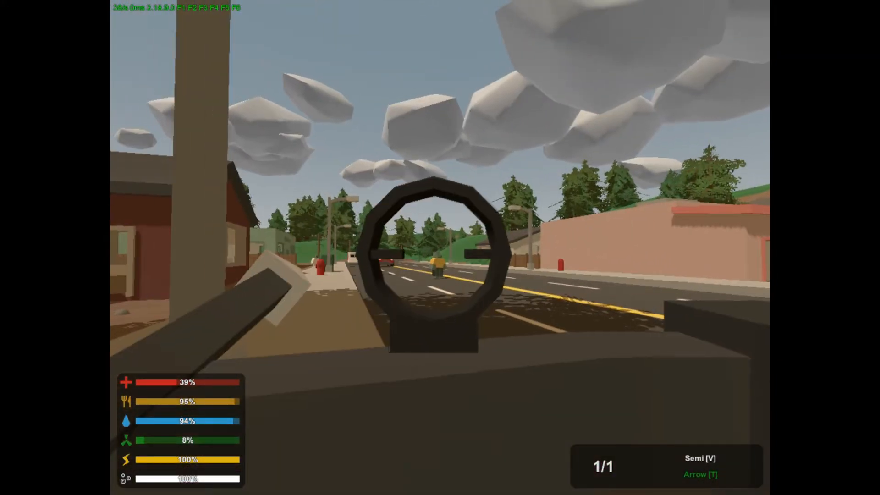
{"action": "left_click", "coordinate": [440, 247]}
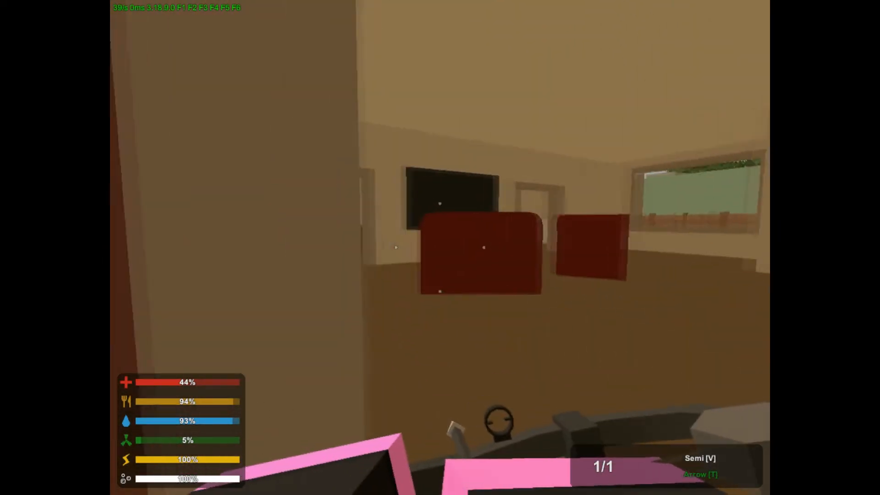
Aim the bow while exploring the house, then open the fridge to check for loot
{"action": "right_click", "coordinate": [440, 248]}
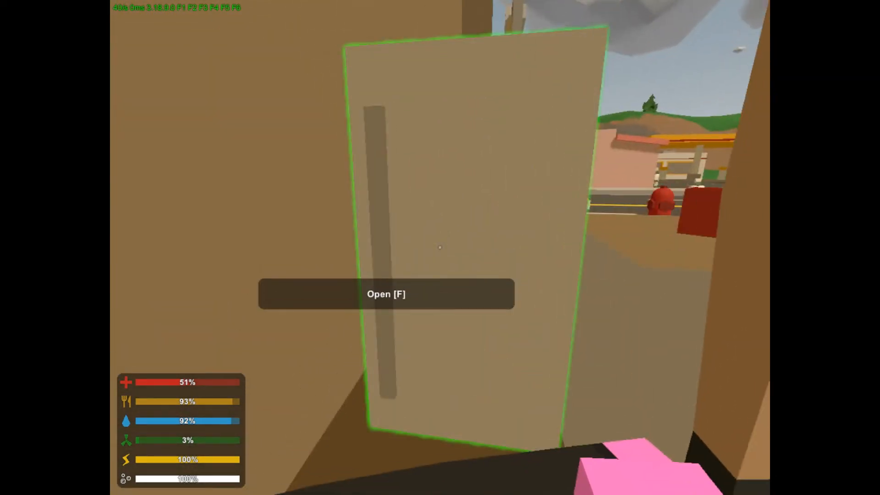
{"action": "key", "text": "f"}
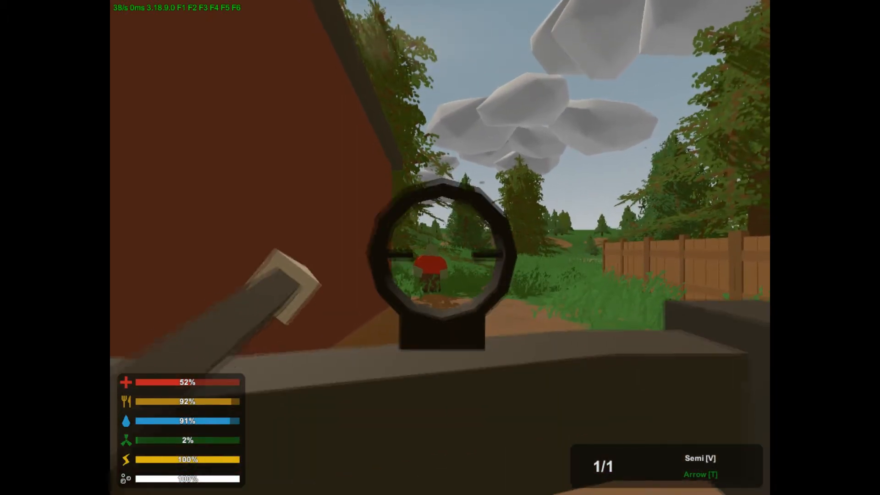
Shoot the zombie in the field and hit the downed zombie on the road
{"action": "left_click", "coordinate": [440, 248]}
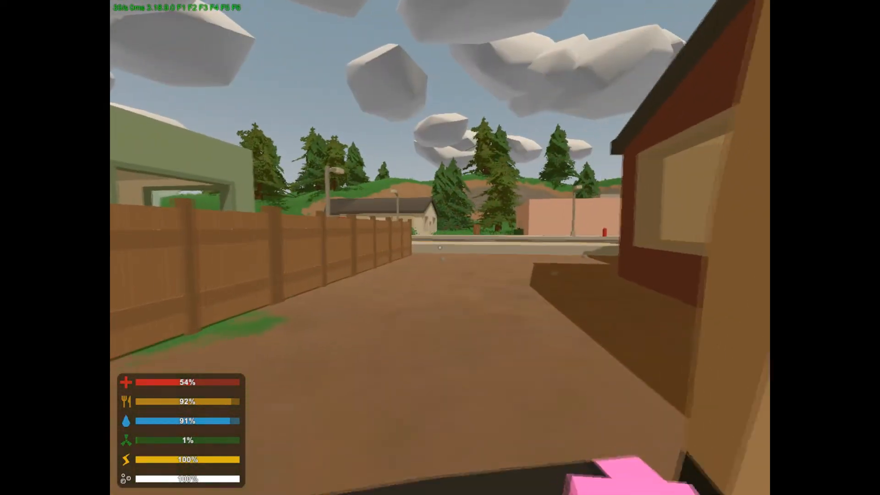
{"action": "mouse_move", "coordinate": [440, 247]}
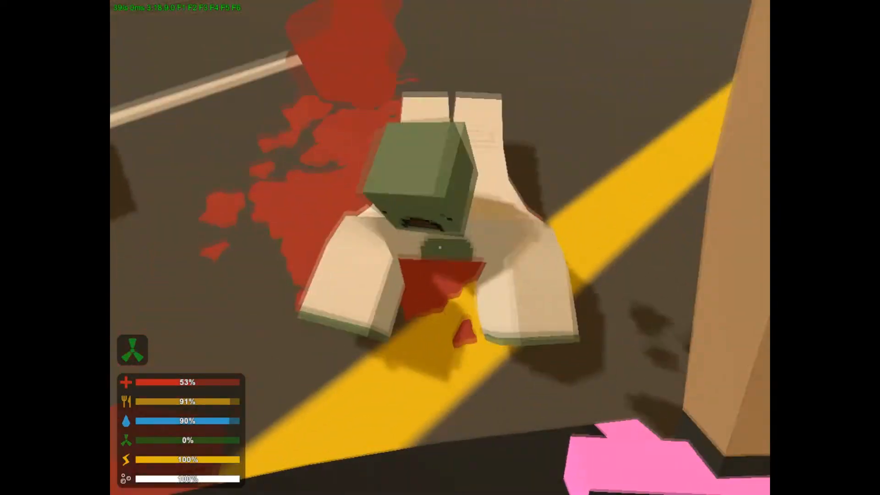
{"action": "left_click", "coordinate": [440, 247]}
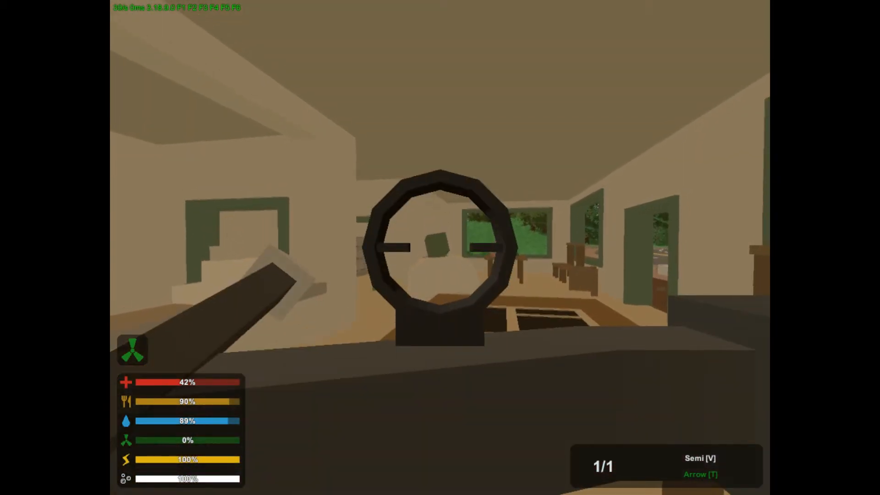
Shoot the living-room zombie and pick up the Cough Syrup from the floor
{"action": "left_click", "coordinate": [440, 247]}
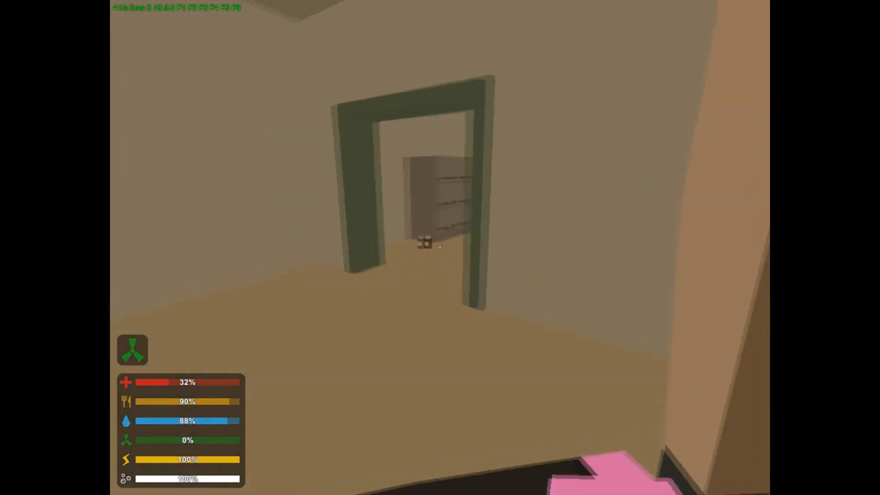
{"action": "mouse_move", "coordinate": [440, 248]}
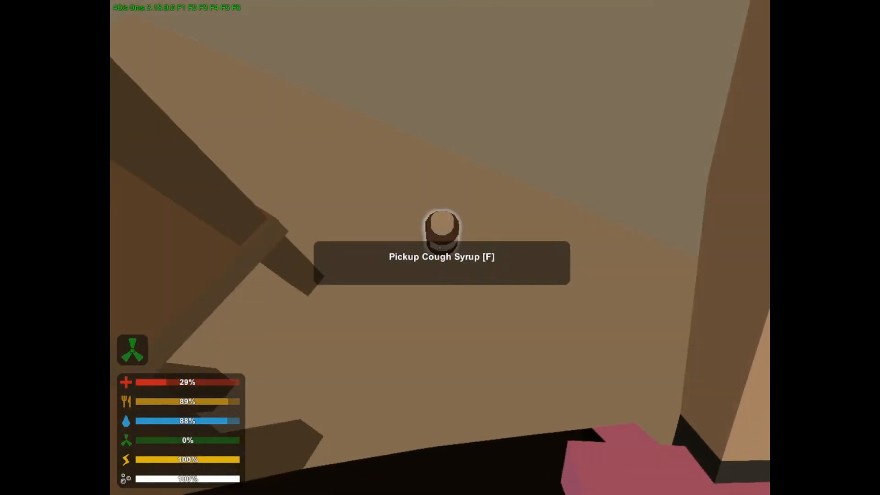
{"action": "key", "text": "f"}
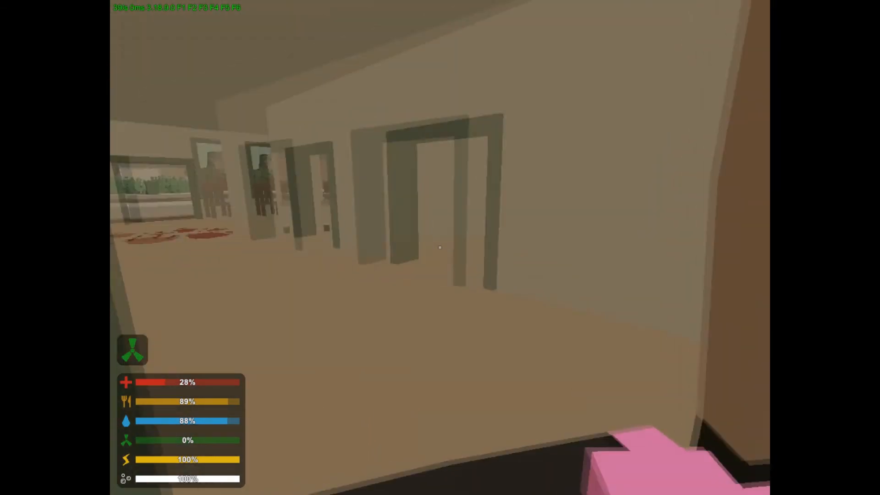
{"action": "mouse_move", "coordinate": [440, 248]}
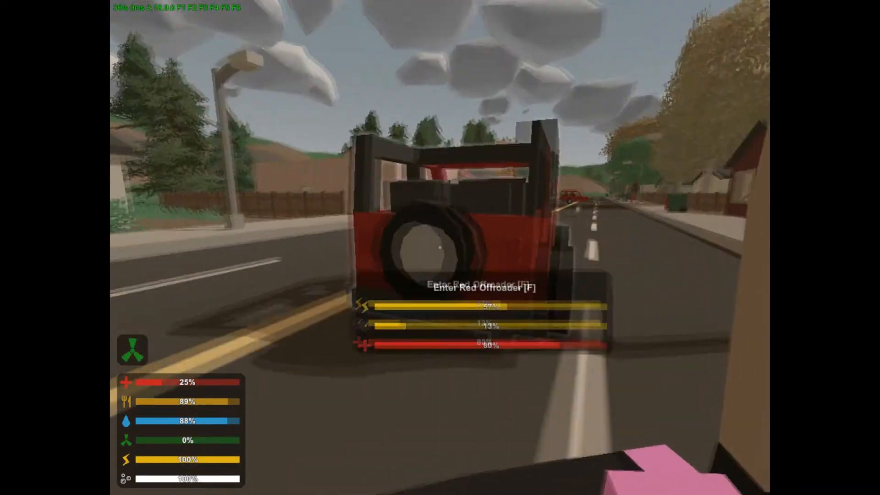
Drive the red offroader briefly down the street, exit beside it, and resume from pause
{"action": "key", "text": "f"}
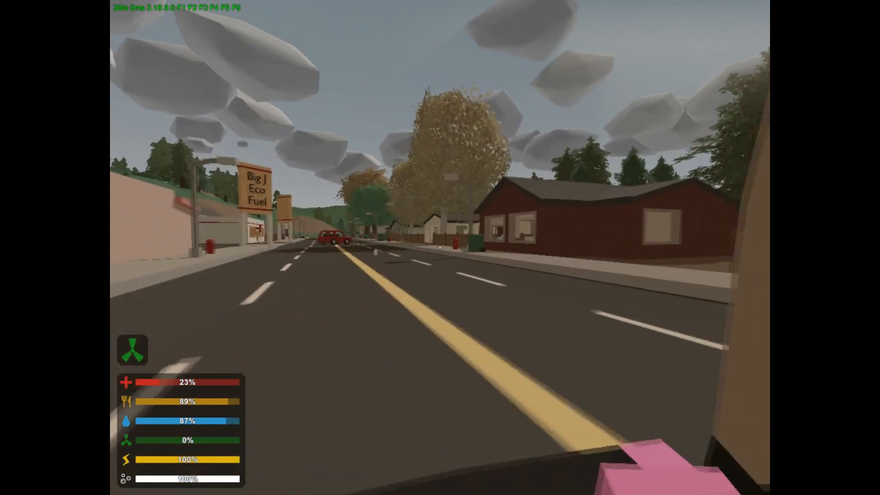
{"action": "key", "text": "Escape"}
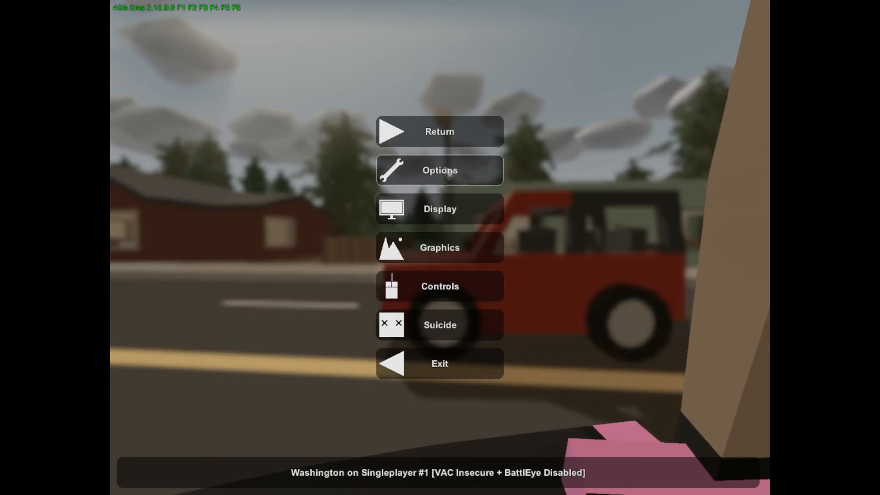
{"action": "left_click", "coordinate": [439, 131]}
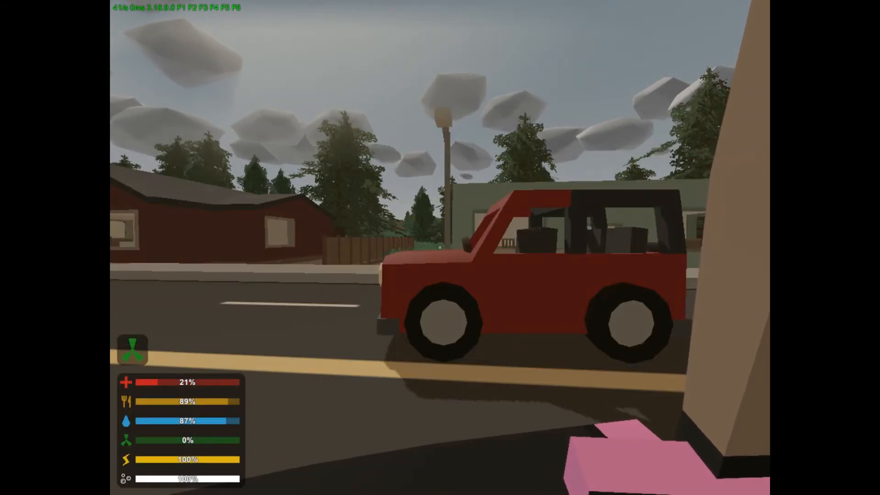